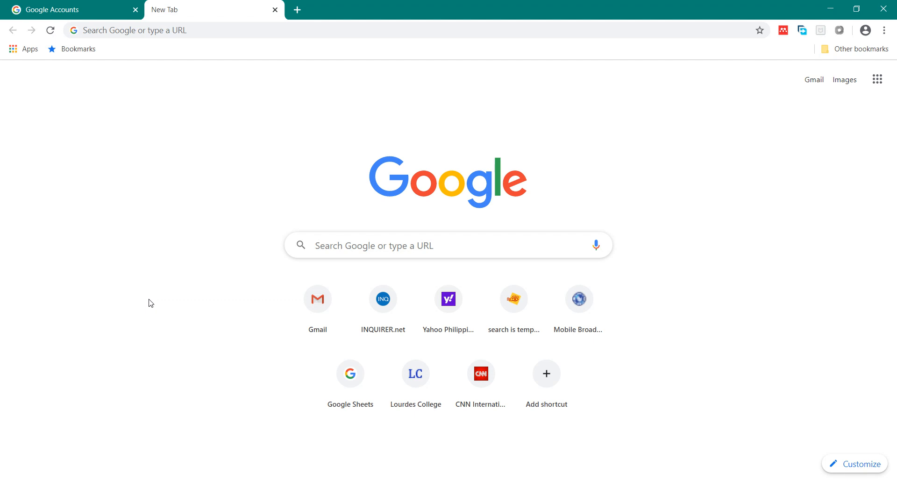
{"action": "mouse_move", "coordinate": [215, 94]}
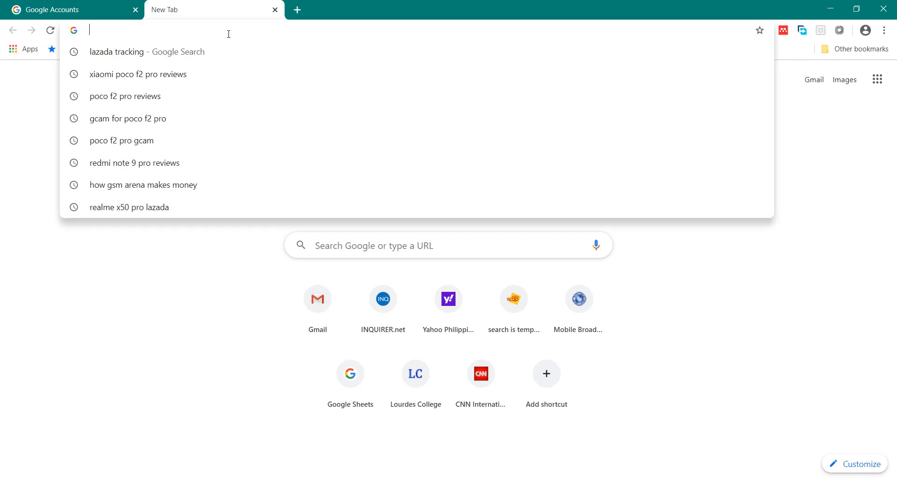
Step: Enter the Gmail address in the new tab's address bar to reach the Google account chooser
{"action": "type", "text": "mai"}
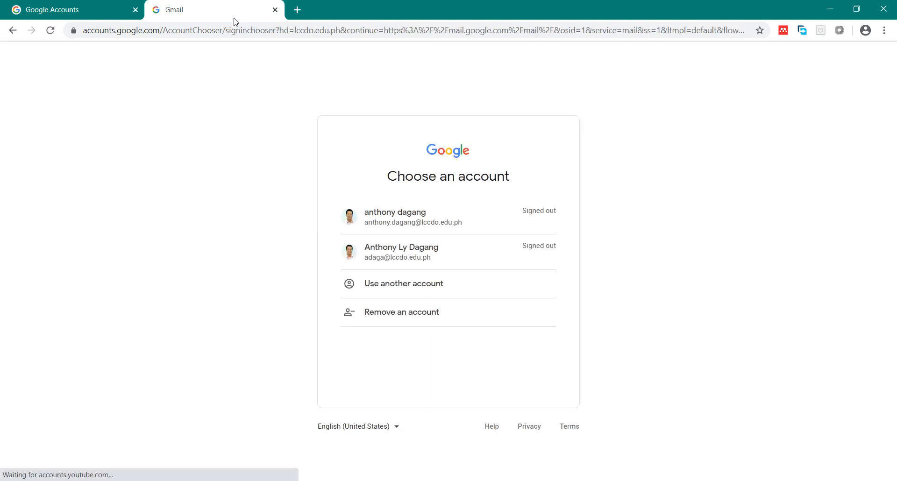
{"action": "mouse_move", "coordinate": [218, 225]}
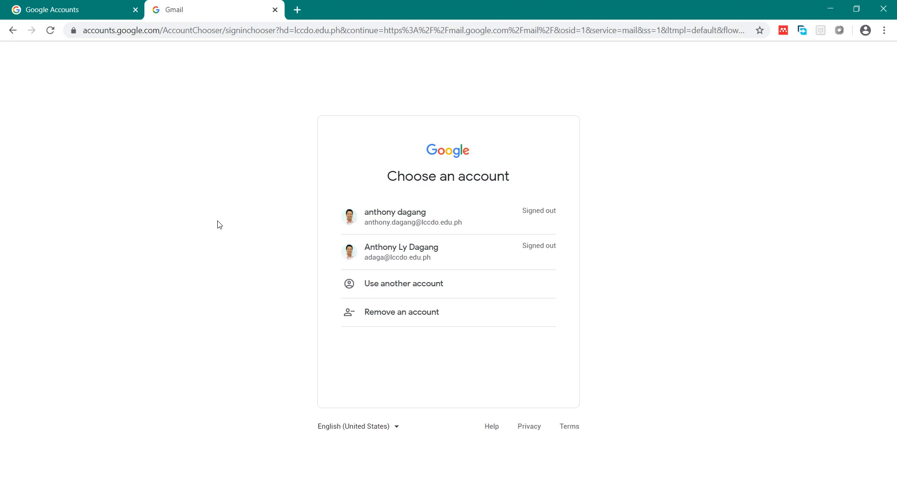
{"action": "mouse_move", "coordinate": [387, 190]}
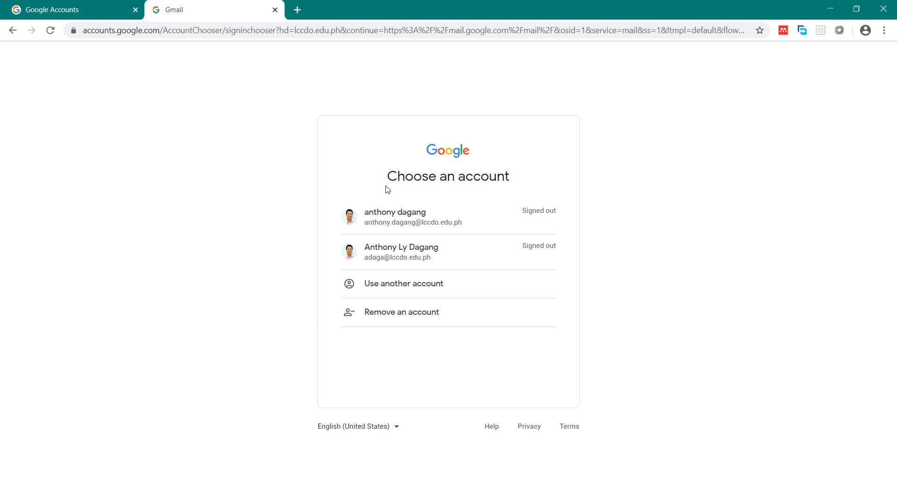
{"action": "mouse_move", "coordinate": [340, 326]}
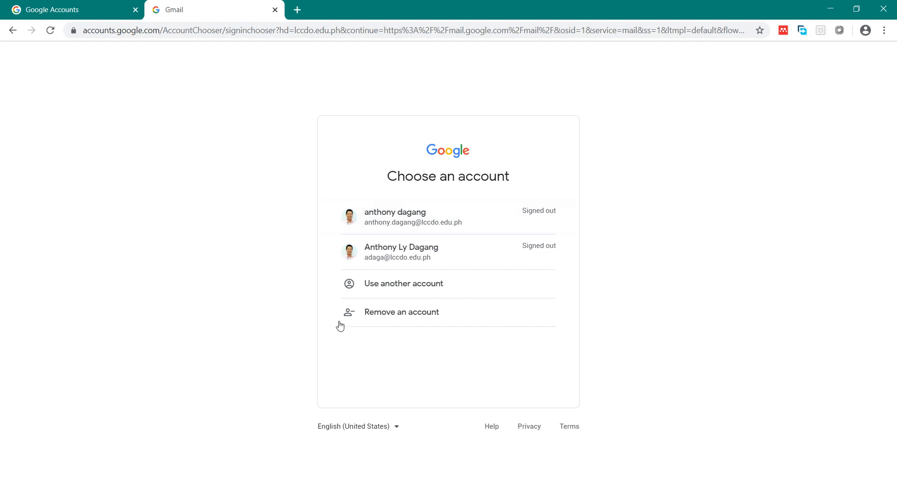
{"action": "mouse_move", "coordinate": [659, 228]}
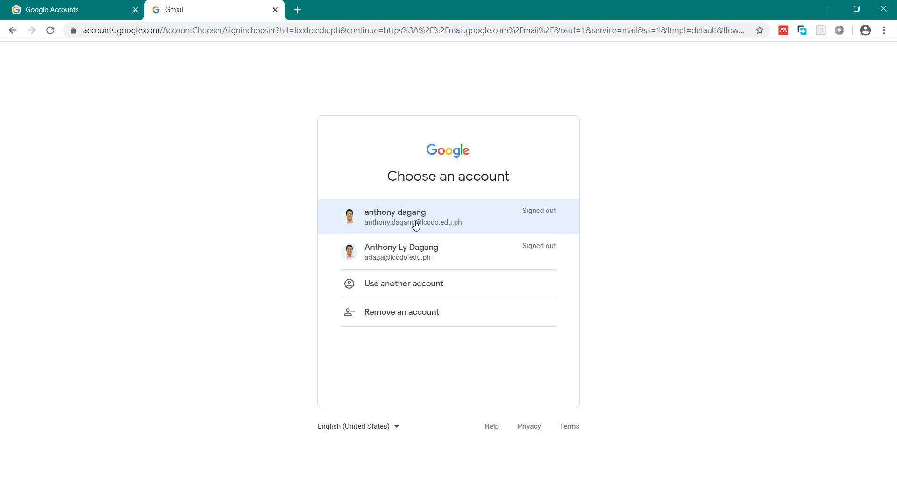
Step: Choose the first signed-out lccdo.edu.ph school account on the account chooser
{"action": "left_click", "coordinate": [413, 217]}
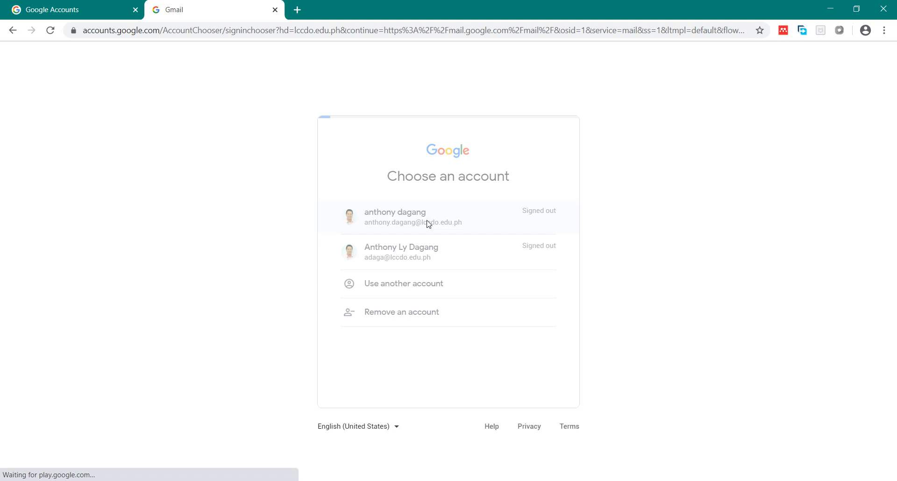
Step: Enter the school account's password and submit it with Next to sign in to the Gmail inbox
{"action": "left_click", "coordinate": [395, 217]}
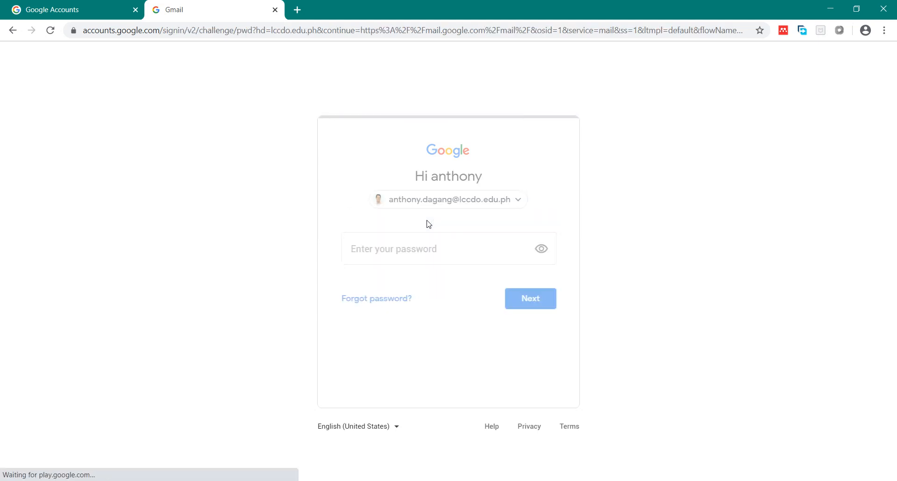
{"action": "left_click", "coordinate": [448, 249]}
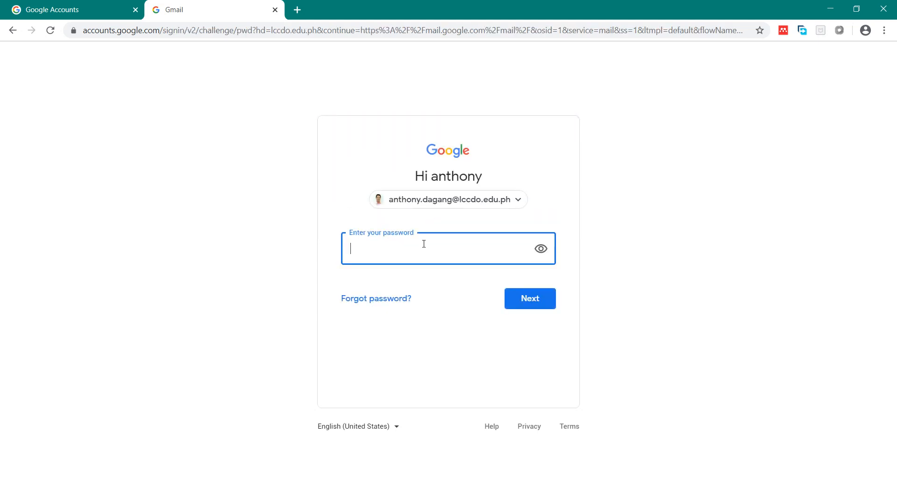
{"action": "type", "text": "password"}
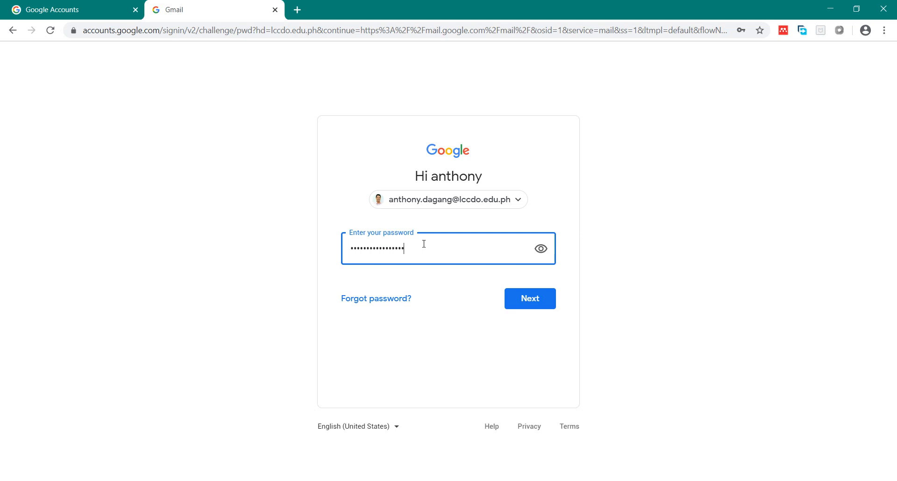
{"action": "left_click", "coordinate": [529, 298]}
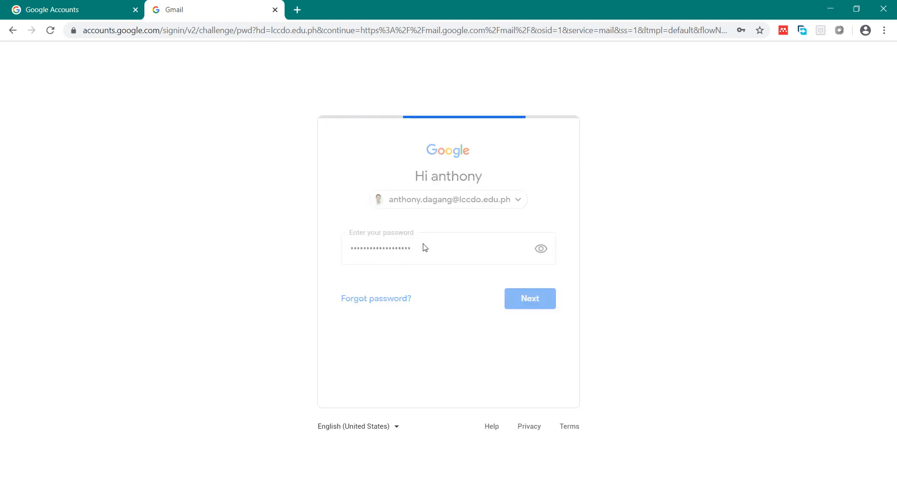
{"action": "left_click", "coordinate": [529, 298]}
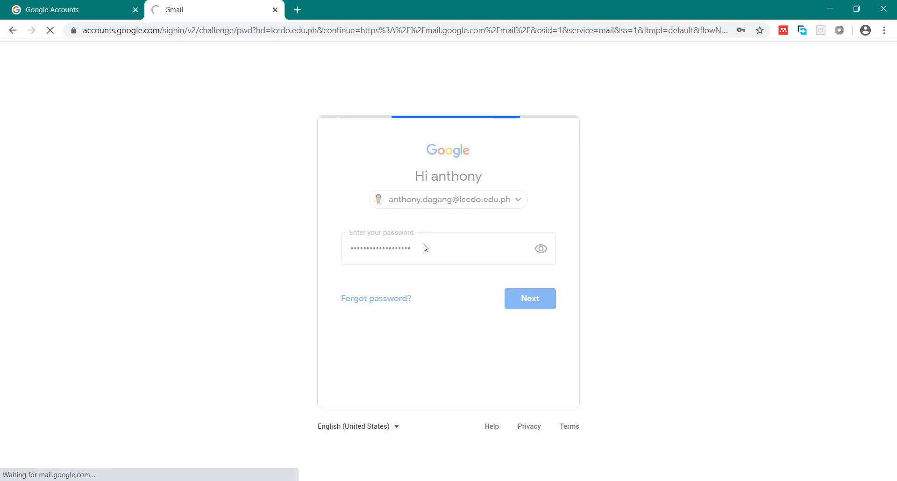
{"action": "left_click", "coordinate": [529, 299]}
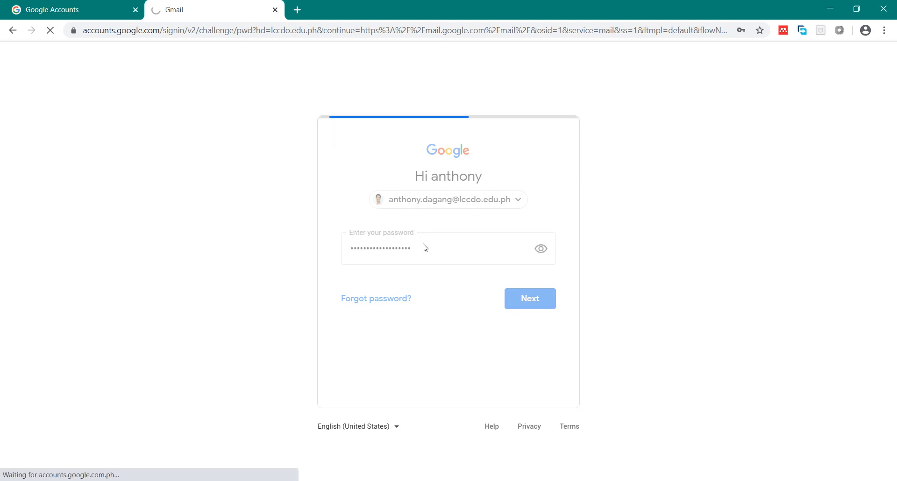
{"action": "left_click", "coordinate": [529, 298]}
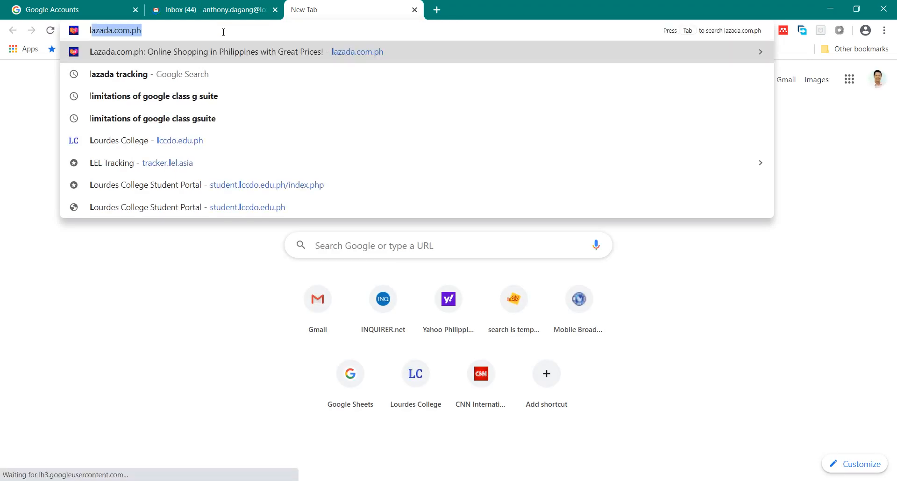
Step: Enter mail.lccdo.edu.ph in a new tab's address bar
{"action": "type", "text": "mail.lccdo.edu.ph"}
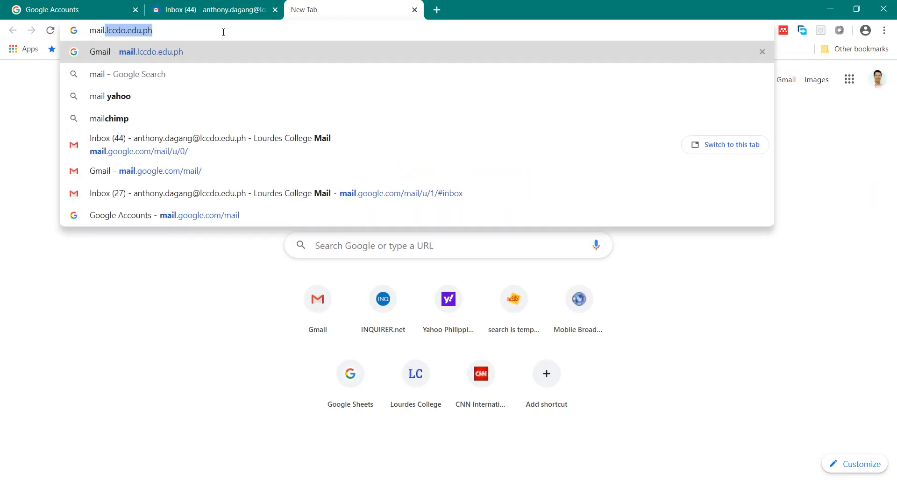